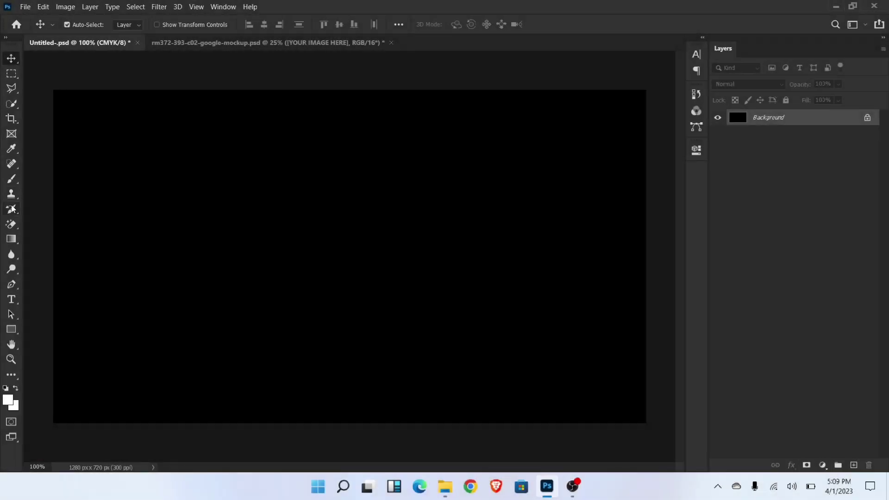
# Step: Type the white four-line quote DREAM DON'T WORK UNLESS YOU DO, then enlarge and centre it
pyautogui.click(11, 298)
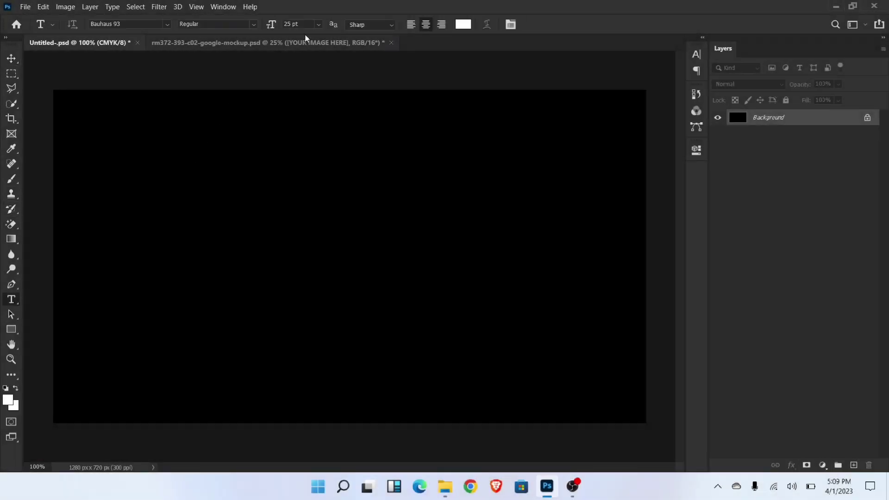
pyautogui.write('Lorem Ipsum')
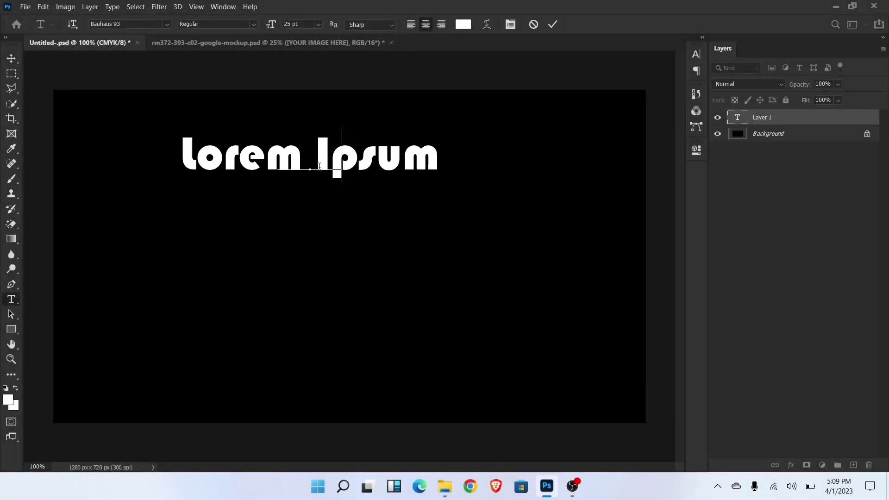
pyautogui.write('DREAM')
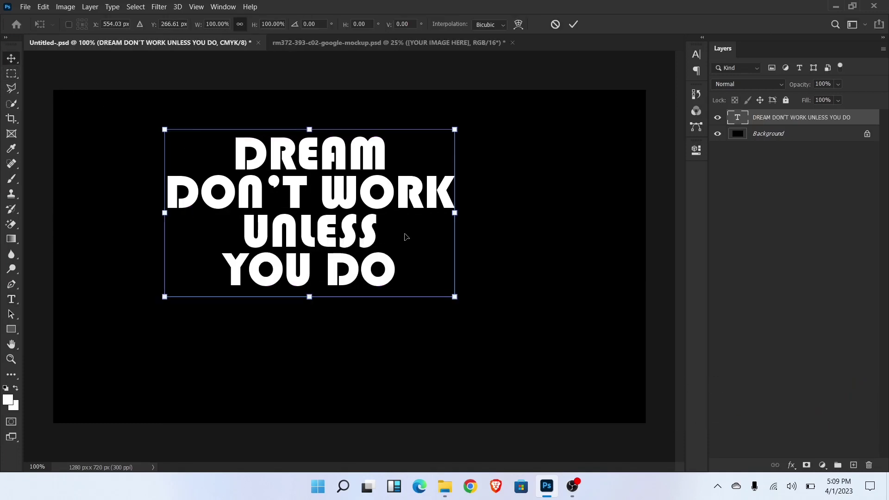
pyautogui.moveTo(454, 296); pyautogui.dragTo(594, 376)
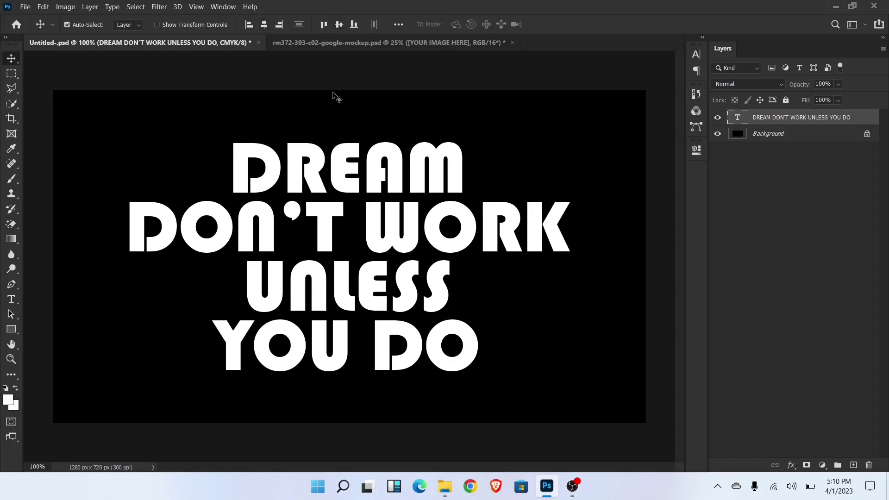
pyautogui.press('ctrl+t')
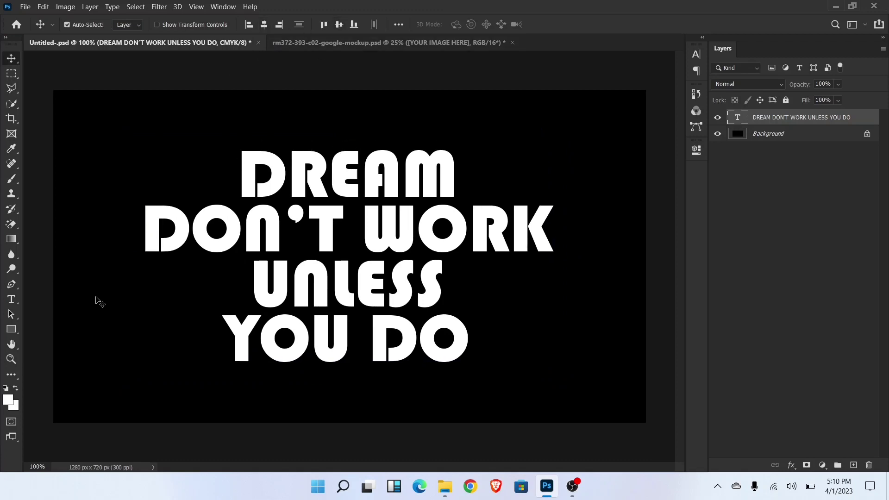
# Step: Draw a thin white rectangle bar stretched across the canvas below the text
pyautogui.click(11, 328)
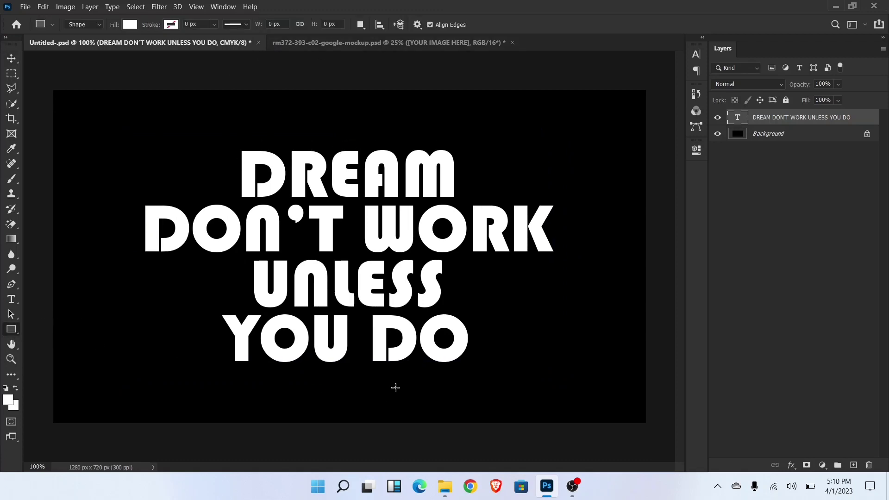
pyautogui.moveTo(182, 387); pyautogui.dragTo(611, 391)
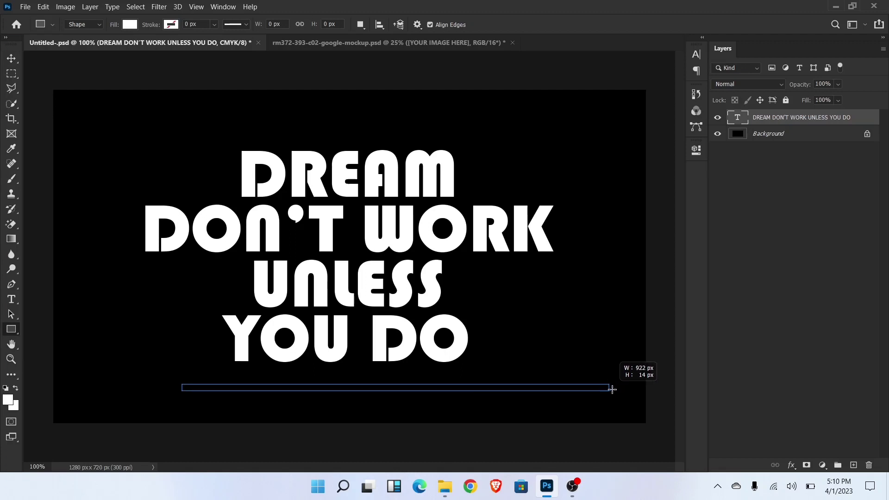
pyautogui.moveTo(611, 389); pyautogui.dragTo(638, 390)
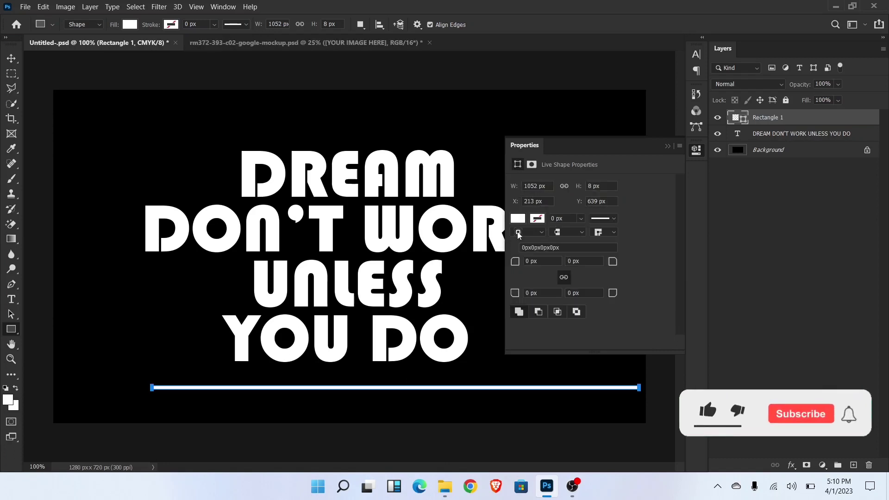
pyautogui.click(667, 145)
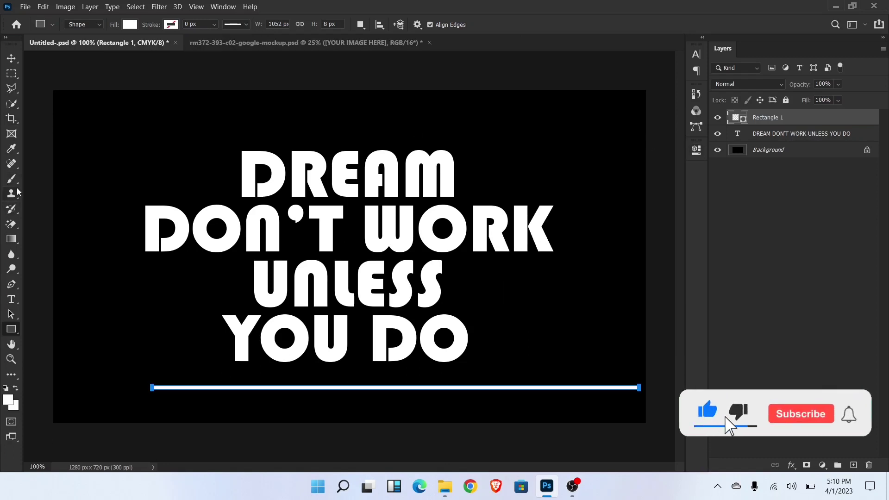
# Step: Rotate the bar to about -40° and shorten it to cut diagonally through the headline
pyautogui.click(801, 413)
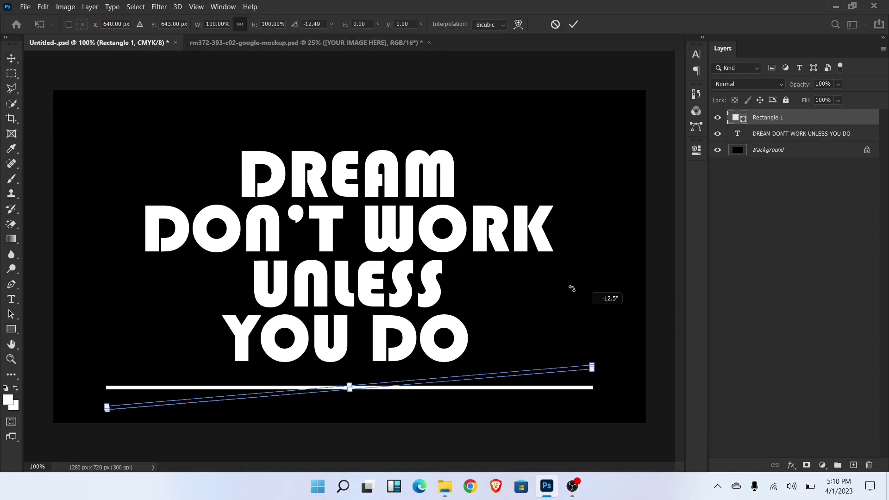
pyautogui.moveTo(592, 367); pyautogui.dragTo(530, 233)
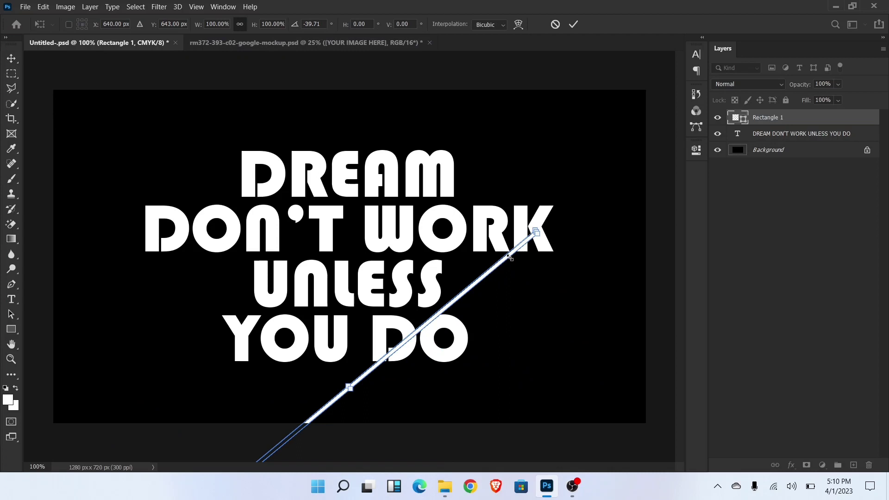
pyautogui.moveTo(532, 233); pyautogui.dragTo(529, 190)
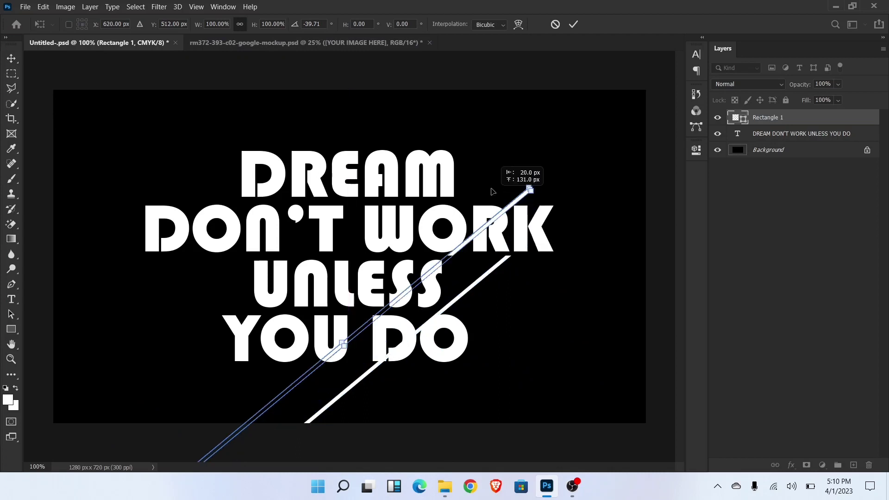
pyautogui.moveTo(531, 190); pyautogui.dragTo(516, 113)
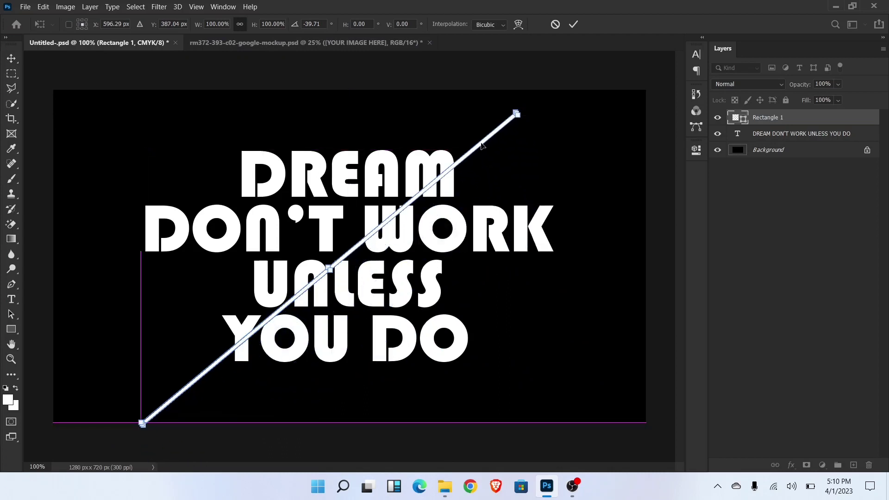
pyautogui.moveTo(515, 114); pyautogui.dragTo(492, 132)
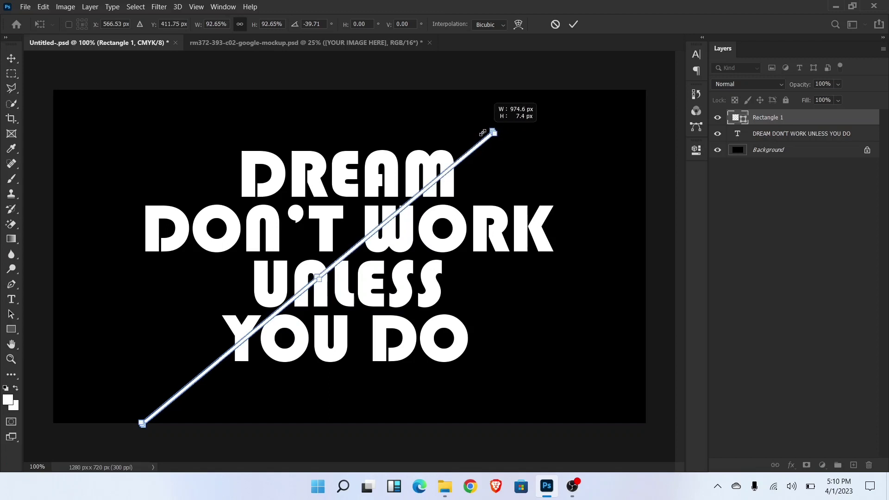
pyautogui.moveTo(493, 132); pyautogui.dragTo(448, 171)
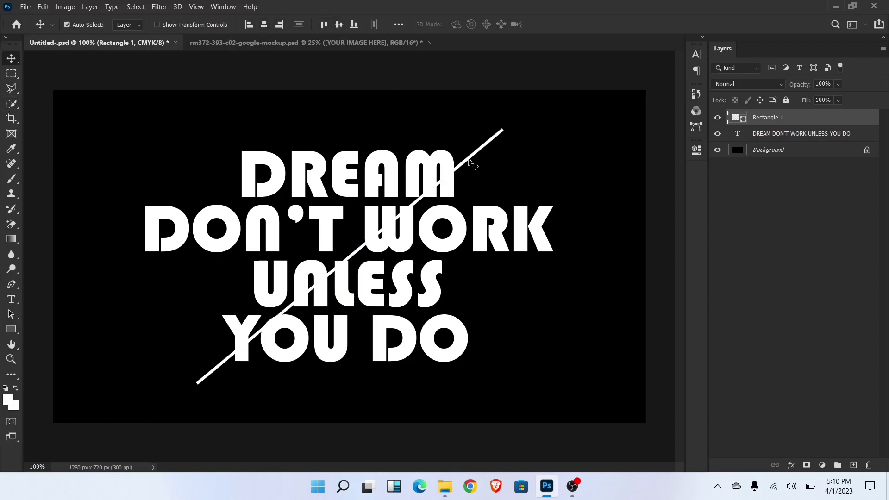
pyautogui.moveTo(469, 163)
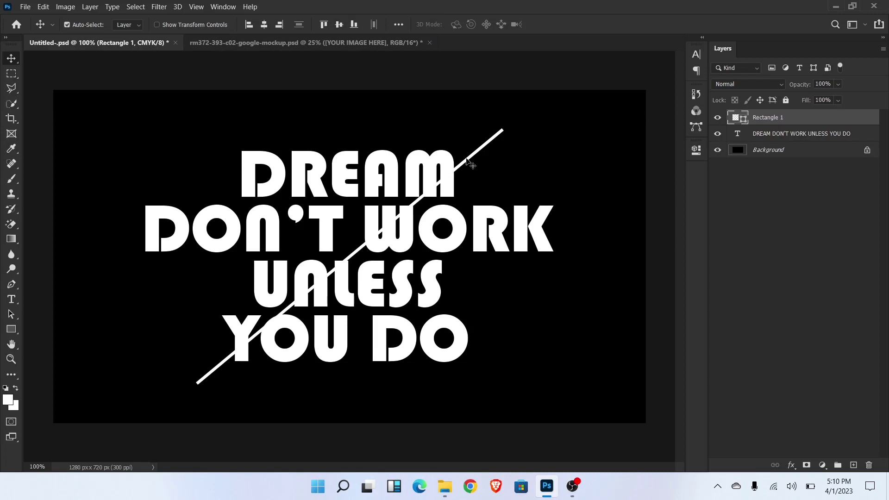
pyautogui.moveTo(761, 232)
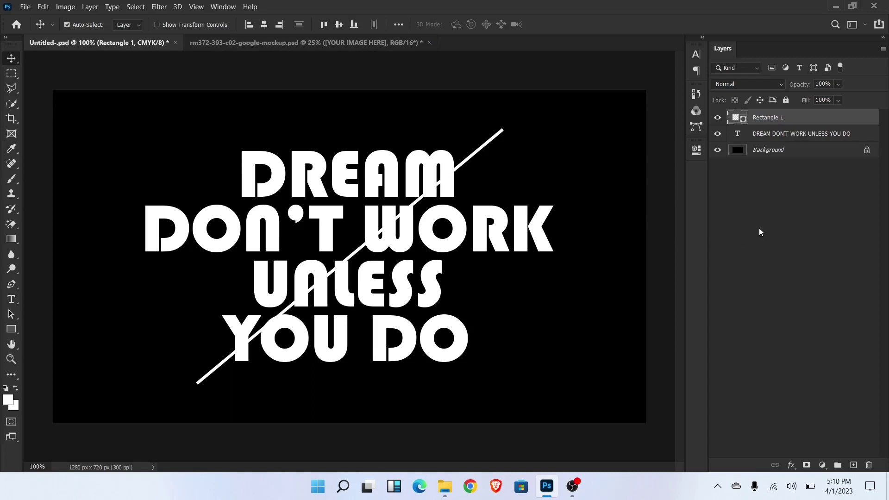
# Step: Rasterize the DREAM DON'T WORK UNLESS YOU DO type layer, then select the split-off lettering half
pyautogui.click(802, 133)
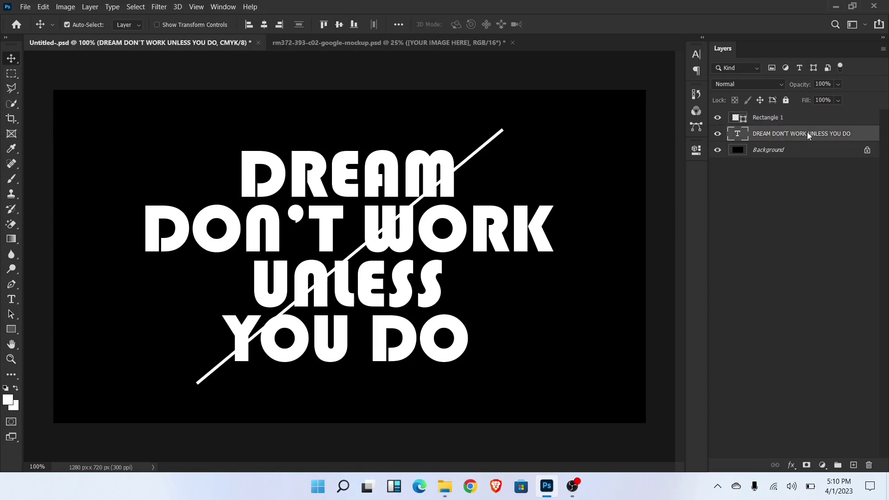
pyautogui.rightClick(809, 133)
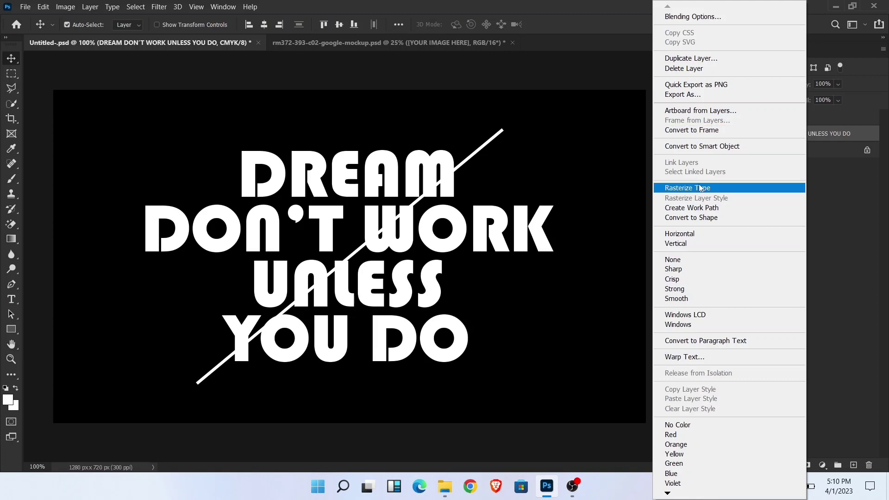
pyautogui.click(688, 188)
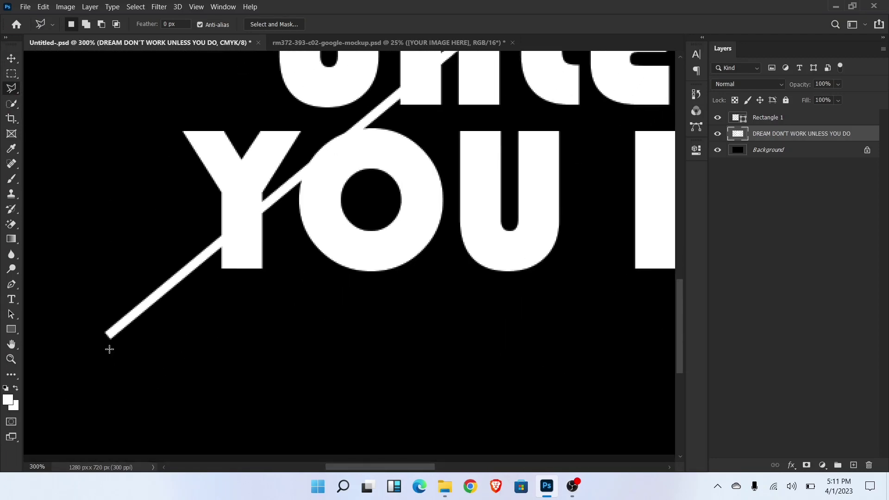
pyautogui.moveTo(163, 330)
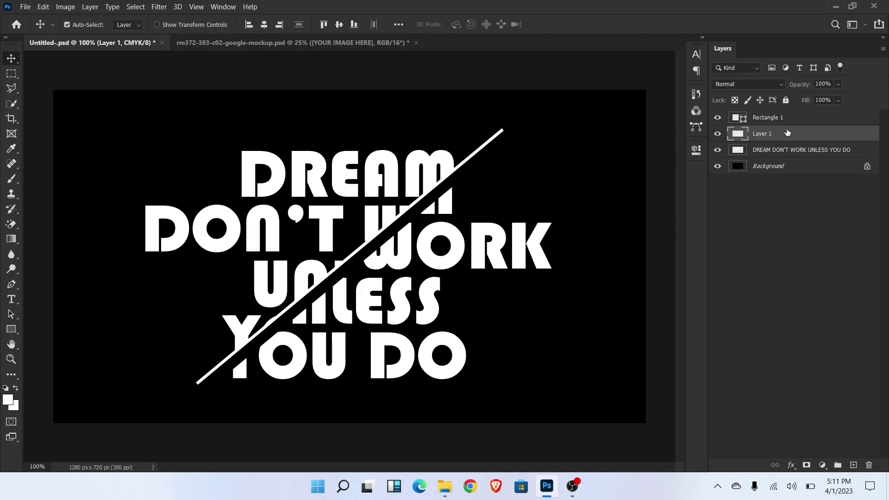
pyautogui.click(769, 117)
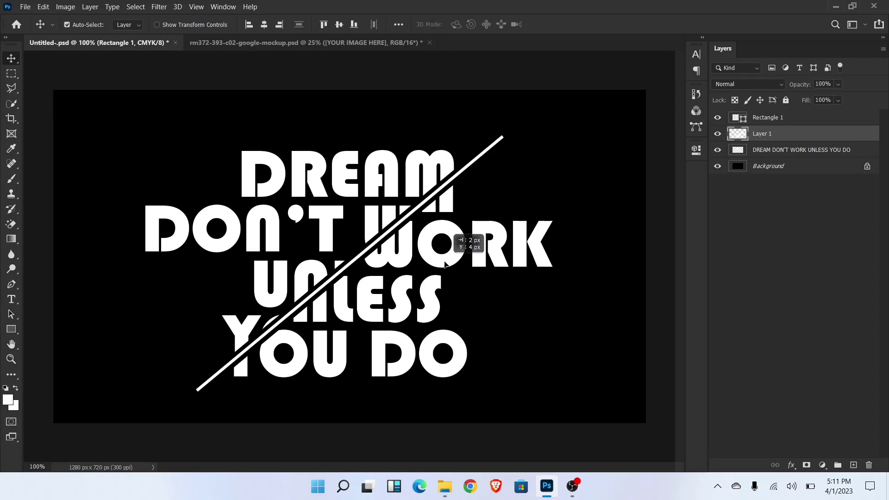
# Step: Give Layer 1 a 2 px white Stroke in Blending Options, then select the line and lettering layers
pyautogui.rightClick(763, 133)
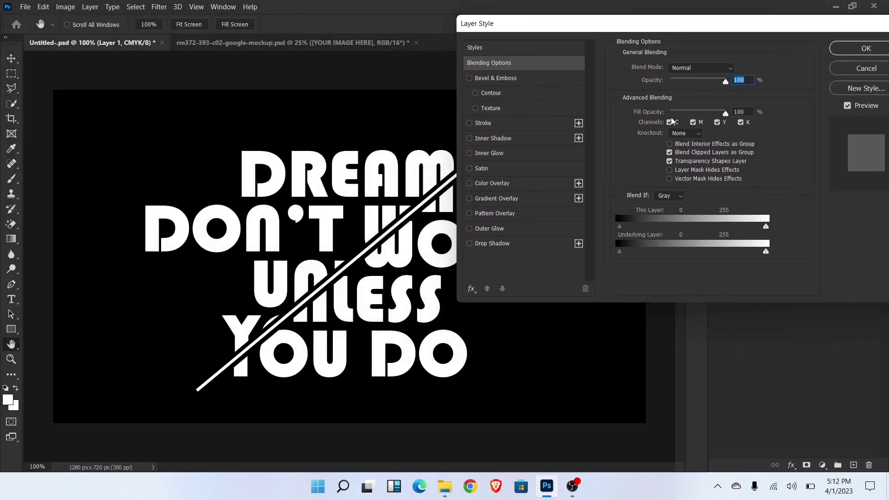
pyautogui.click(470, 123)
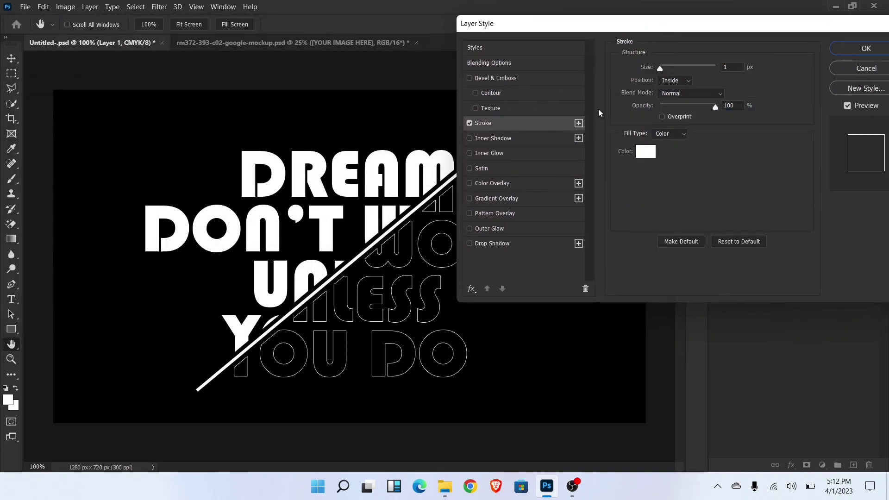
pyautogui.click(732, 67)
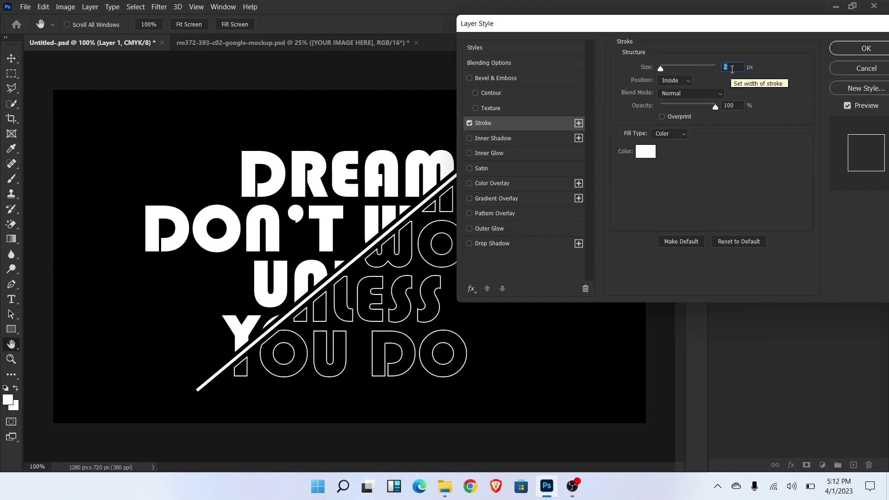
pyautogui.click(866, 48)
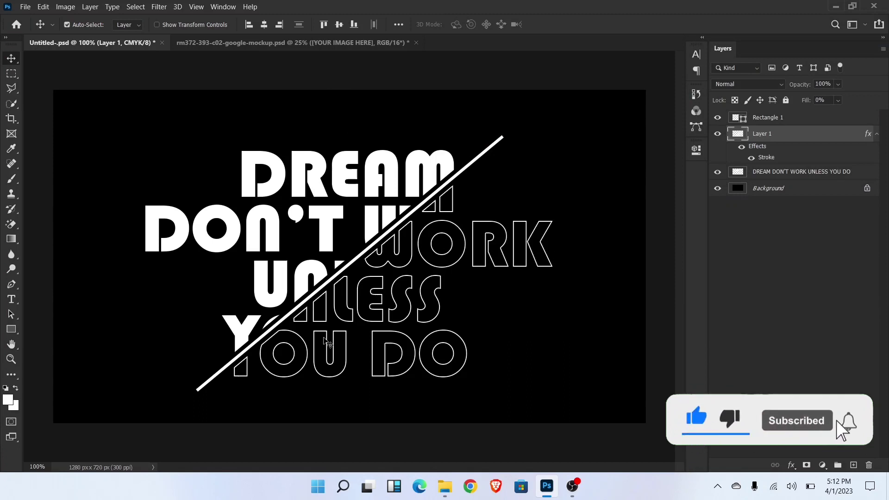
pyautogui.click(768, 117)
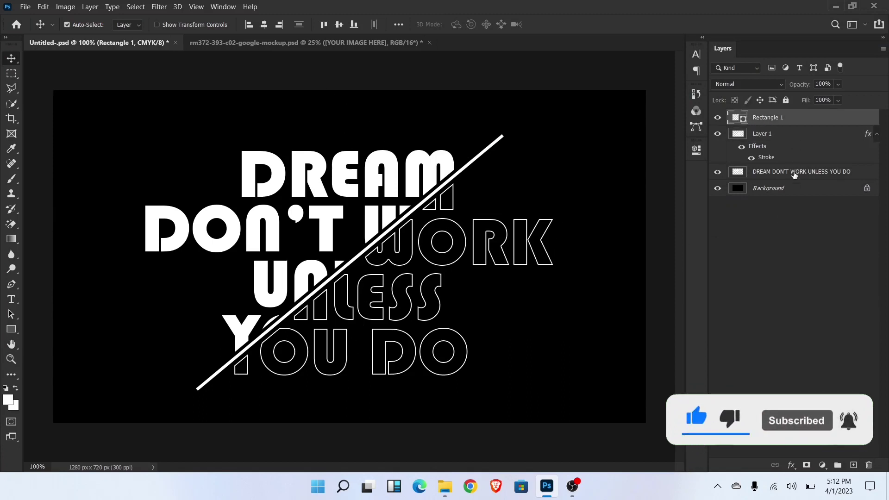
# Step: Convert the selected layers to a Smart Object and open the mockup's YOUR IMAGE HERE placeholder
pyautogui.rightClick(795, 171)
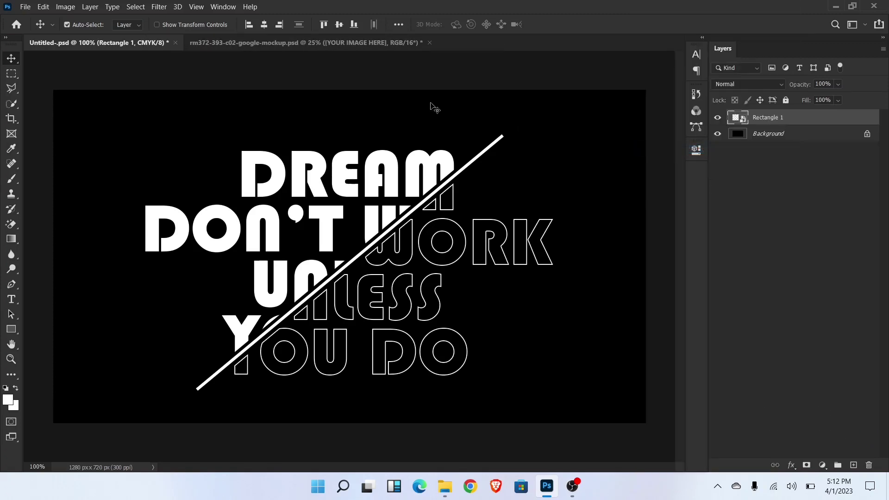
pyautogui.click(302, 43)
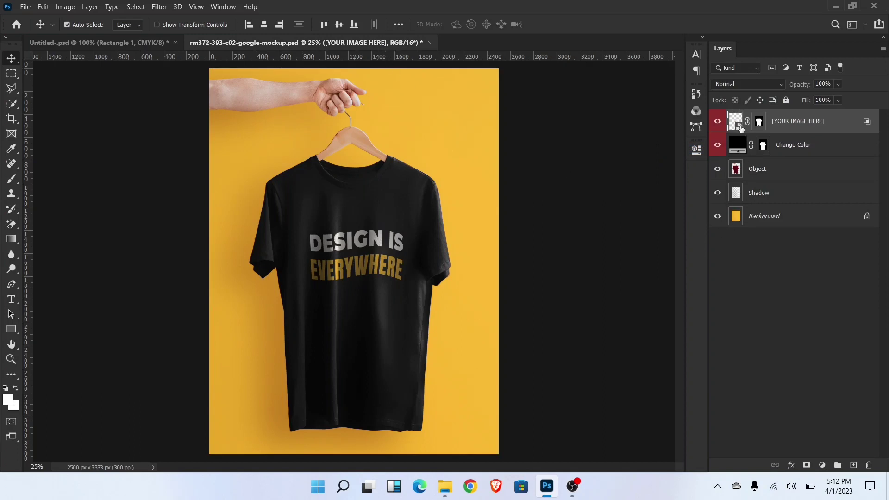
pyautogui.doubleClick(736, 121)
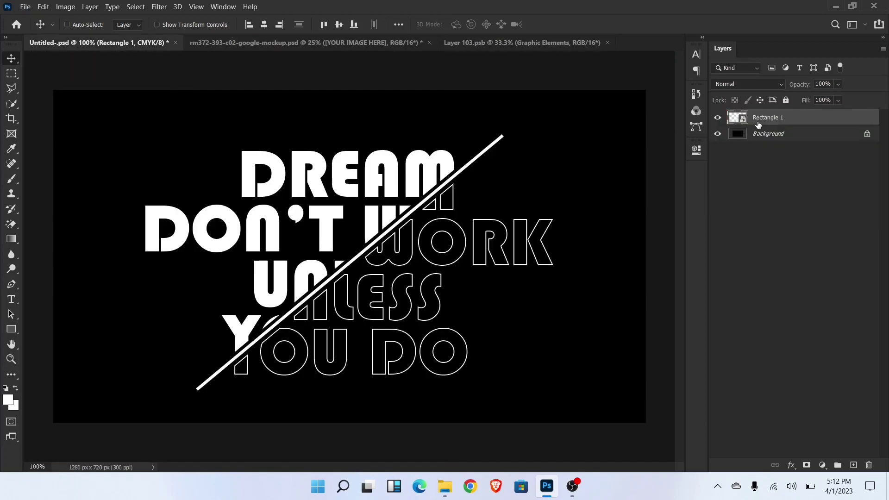
# Step: Bring Rectangle 1 into Layer 103.psb, then enlarge it and move it toward the top
pyautogui.click(521, 42)
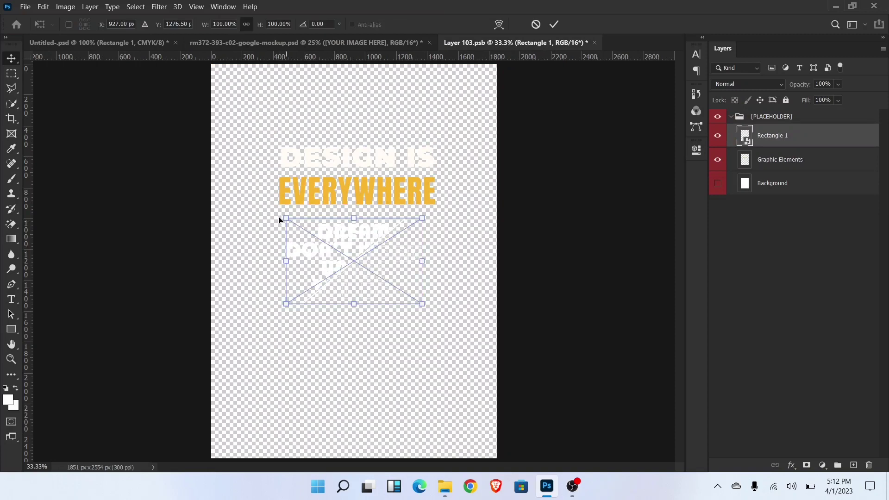
pyautogui.moveTo(423, 218); pyautogui.dragTo(439, 182)
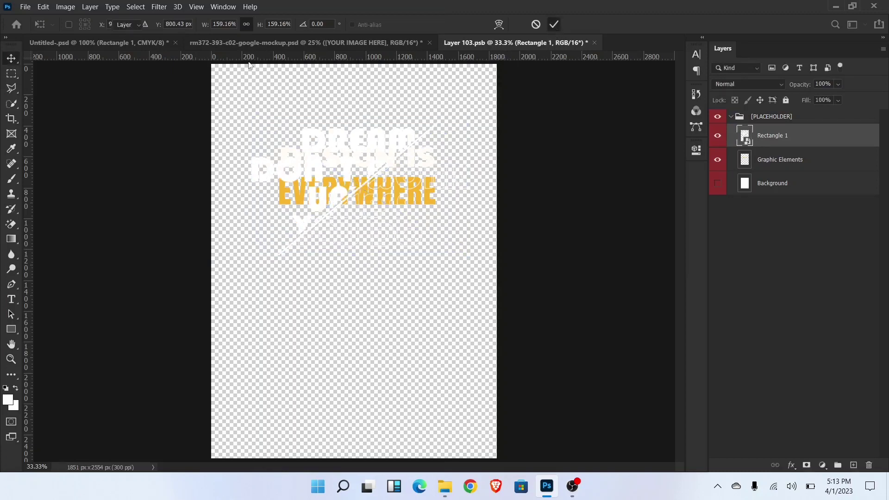
pyautogui.click(780, 159)
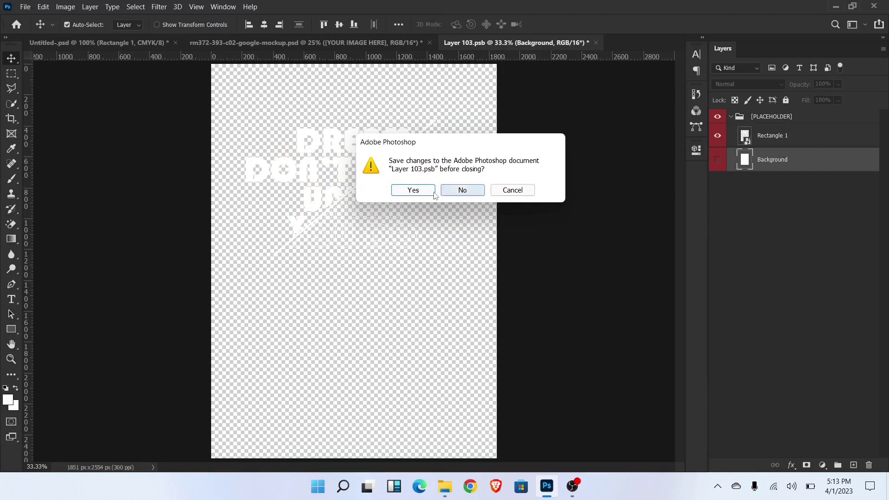
# Step: Confirm saving the placeholder changes and view the updated t-shirt mockup
pyautogui.click(413, 190)
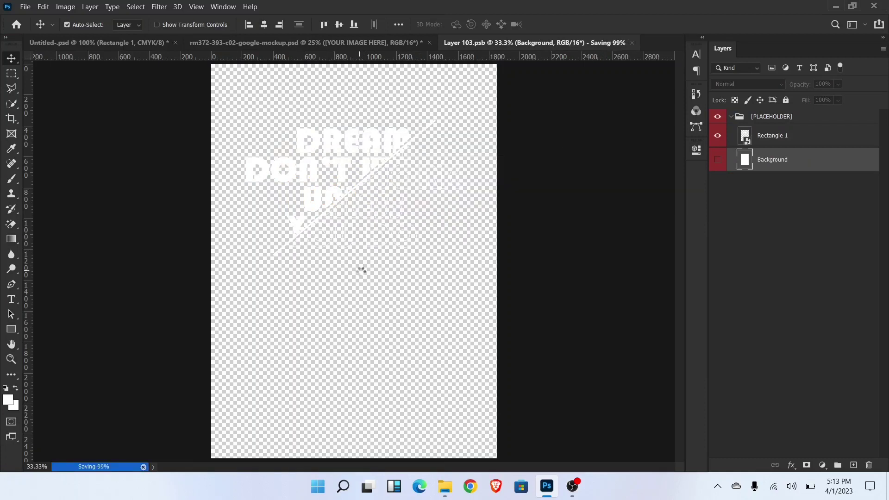
pyautogui.click(288, 43)
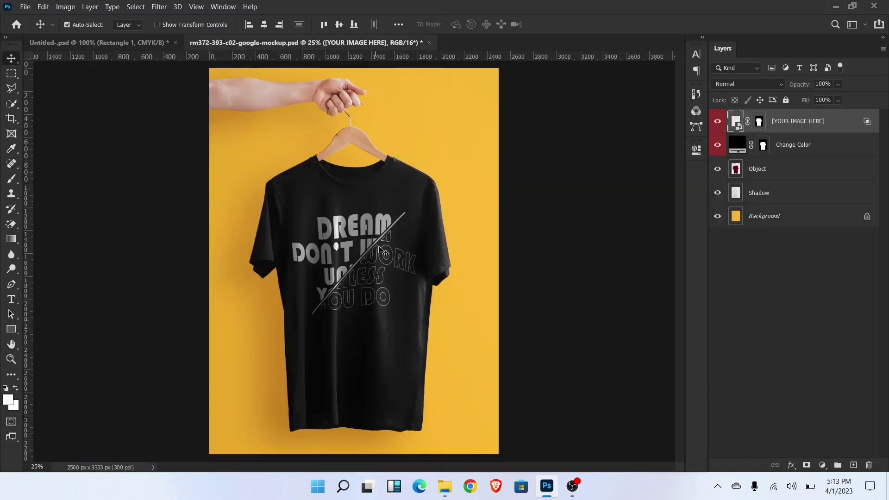